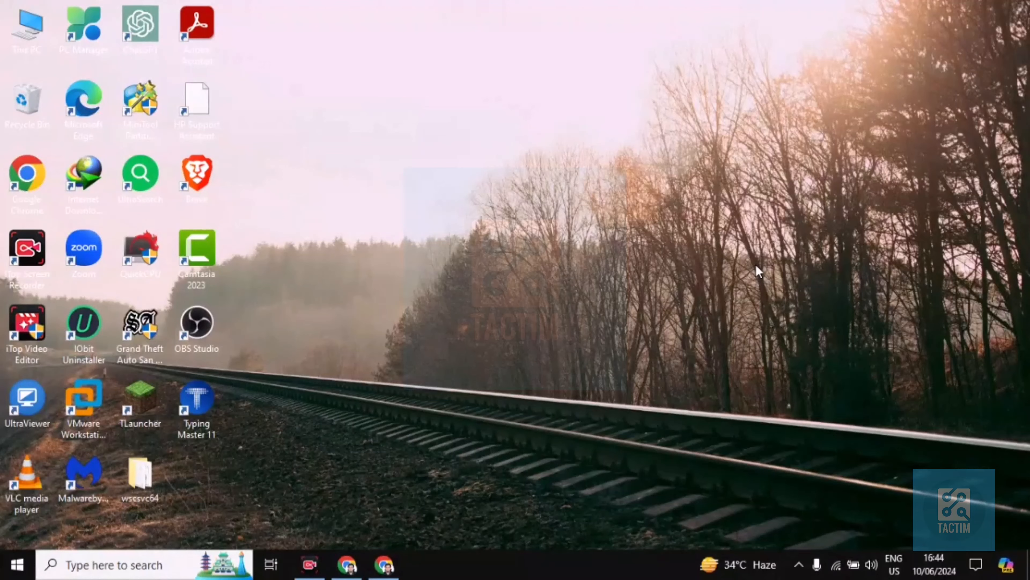
mouse_move(367, 533)
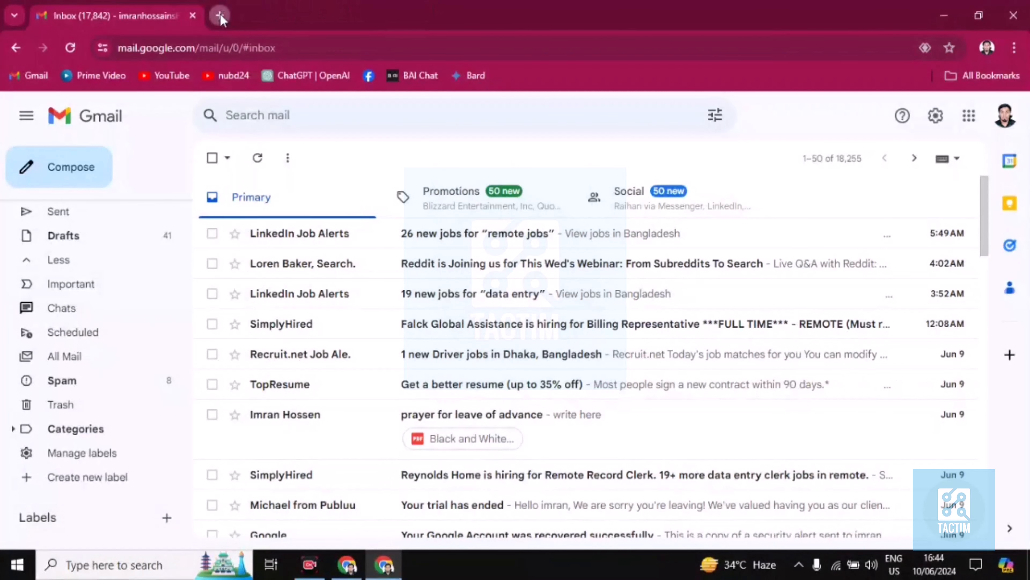
- Run a web search for TEMP MAIL from a new tab
click(216, 15)
text(TEMP MA)
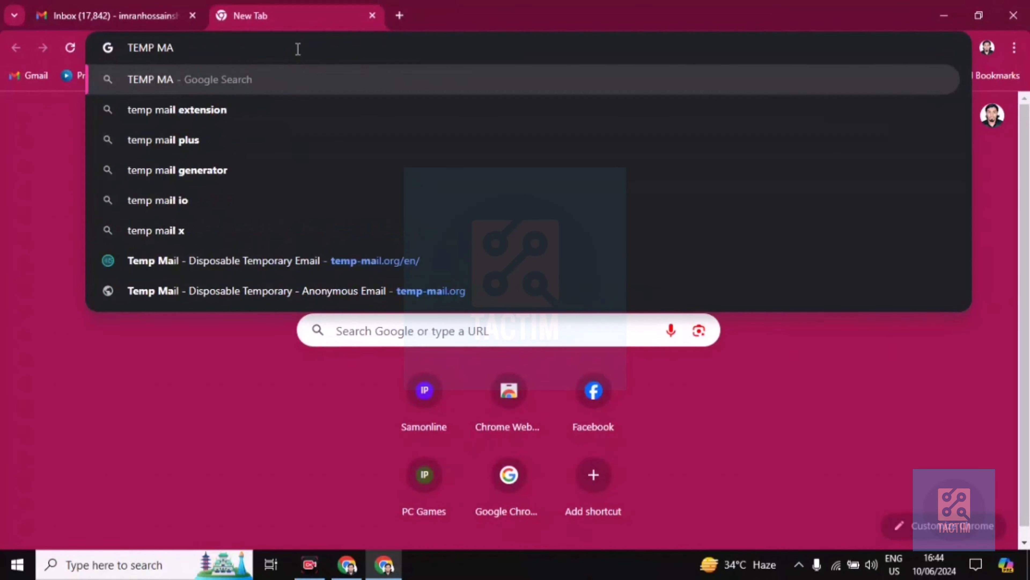
text(IL)
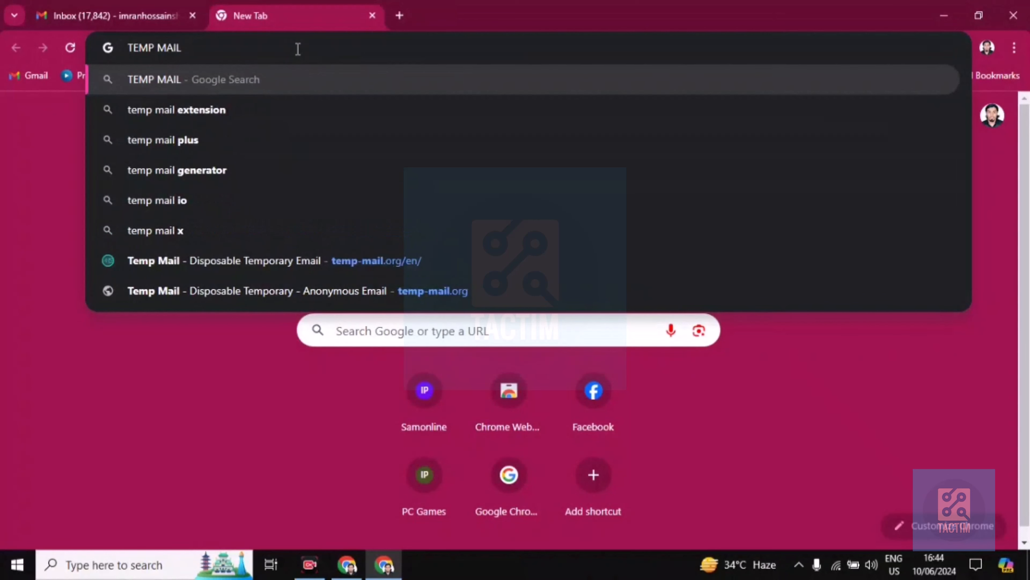
key(Enter)
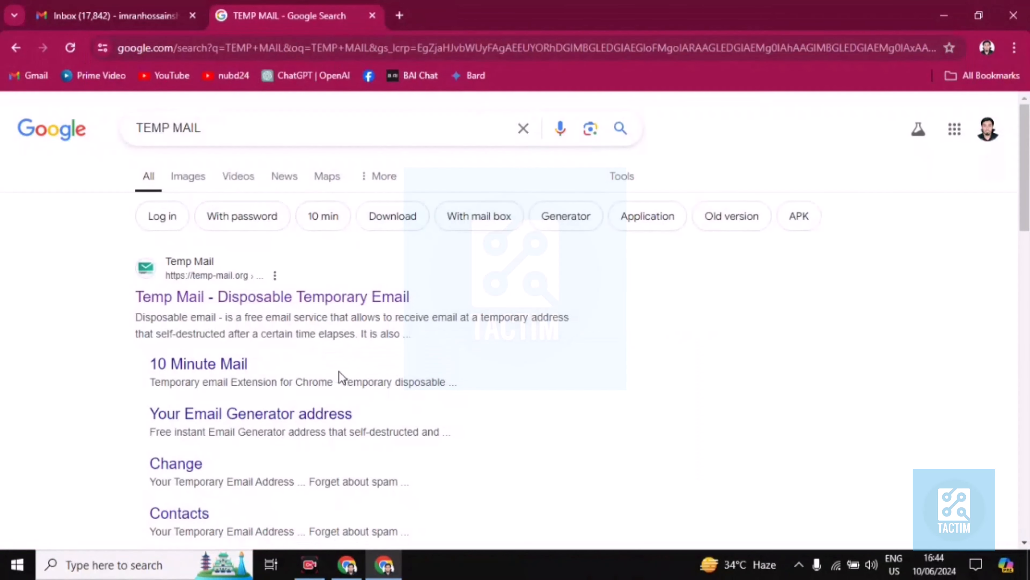
mouse_move(246, 315)
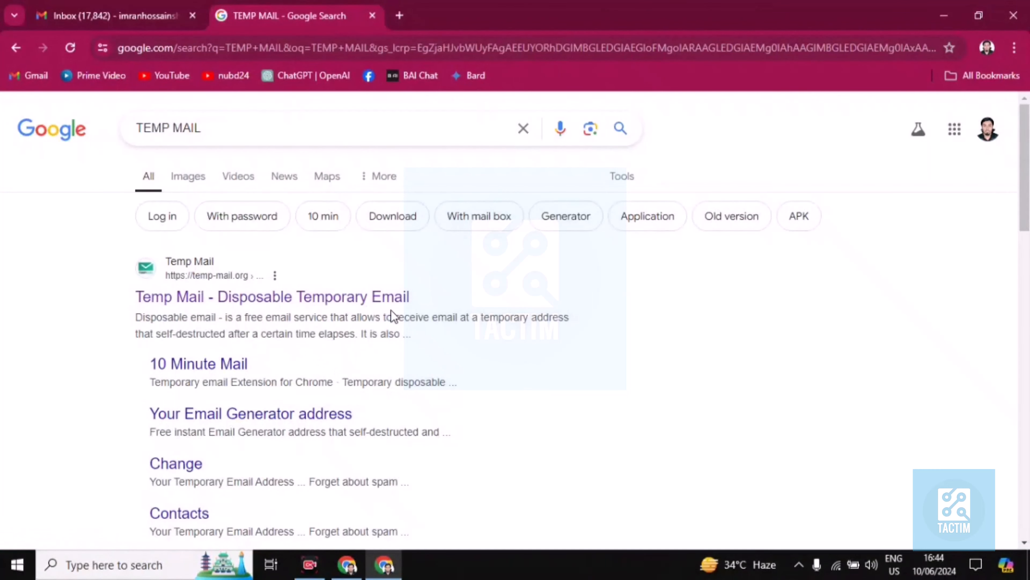
mouse_move(306, 309)
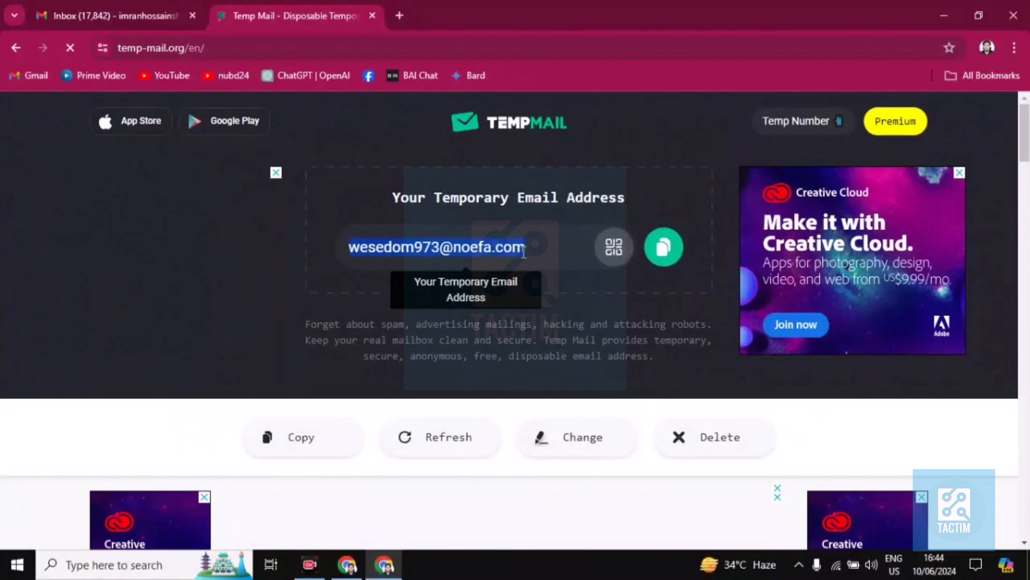
- Copy the temporary address to the clipboard and refresh the inbox list
click(664, 248)
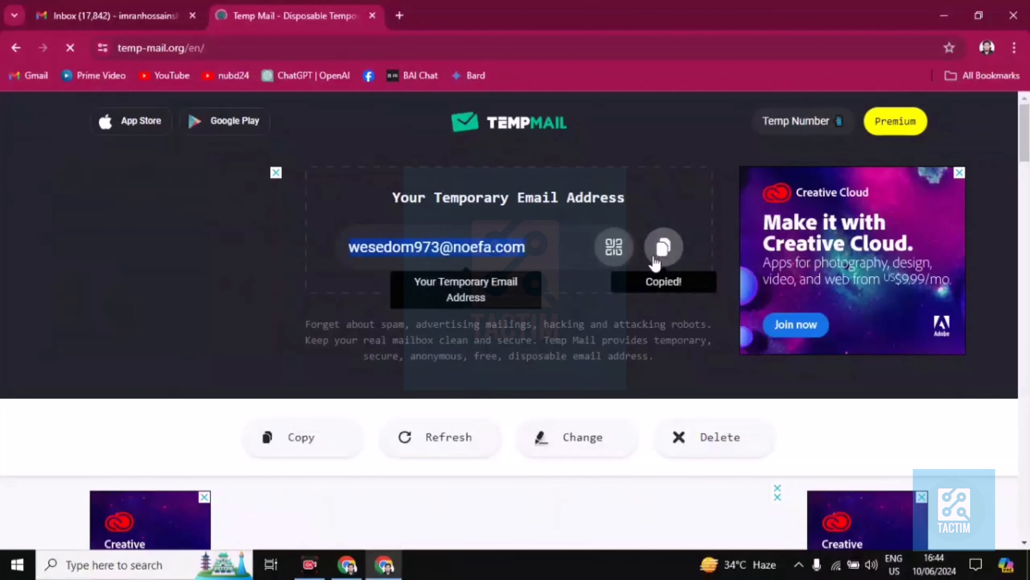
scroll(down, 3)
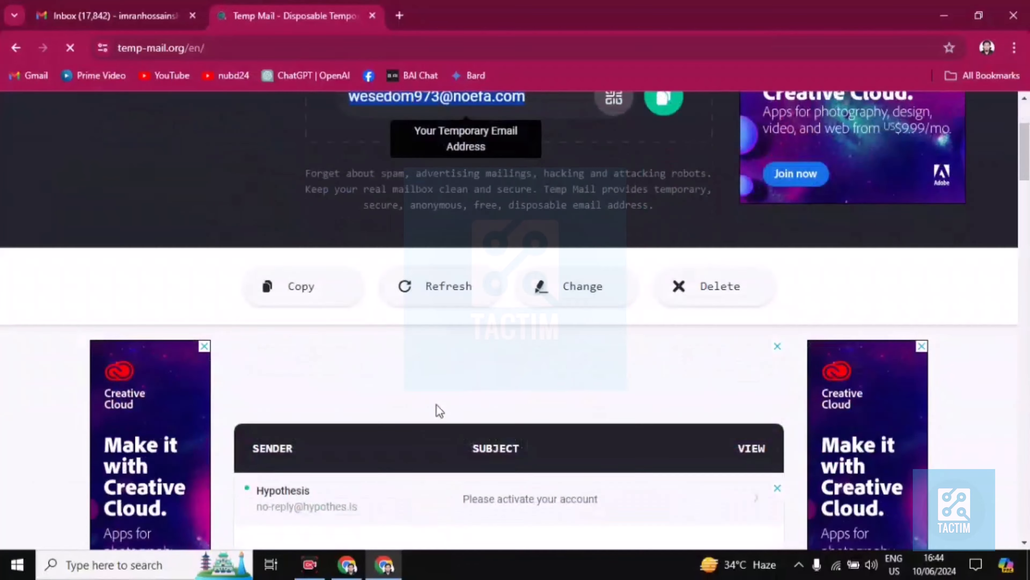
scroll(down, 3)
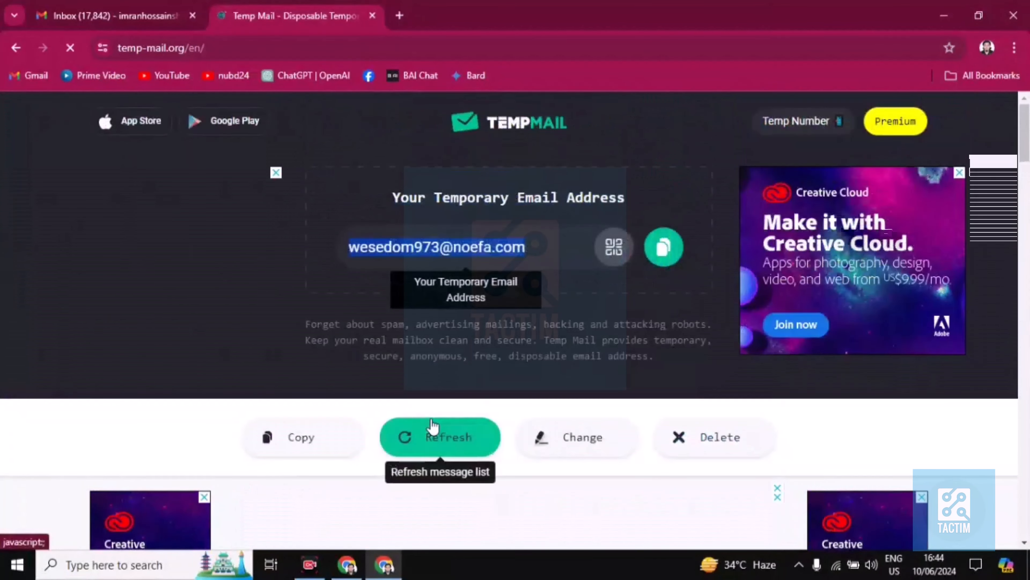
click(434, 431)
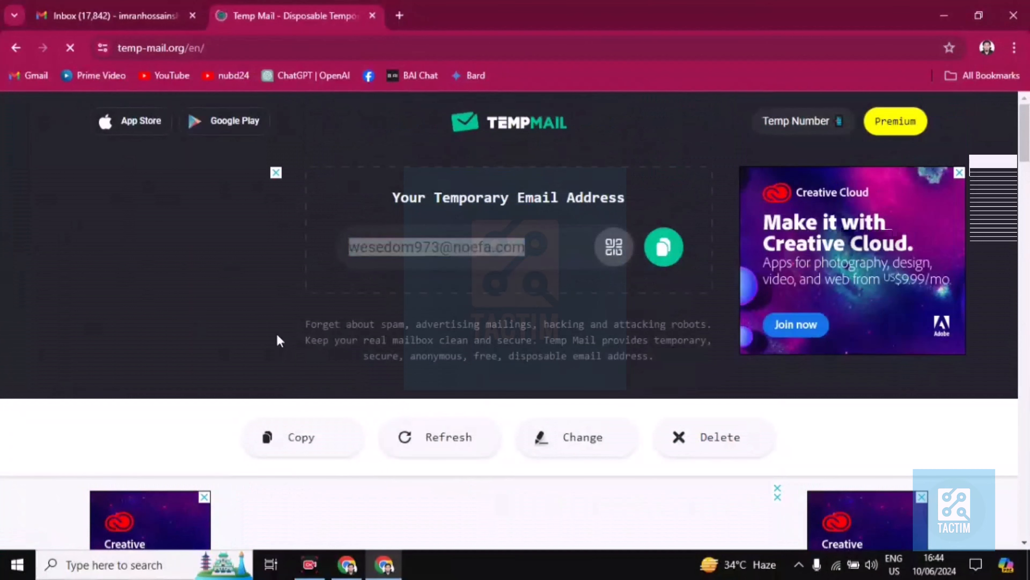